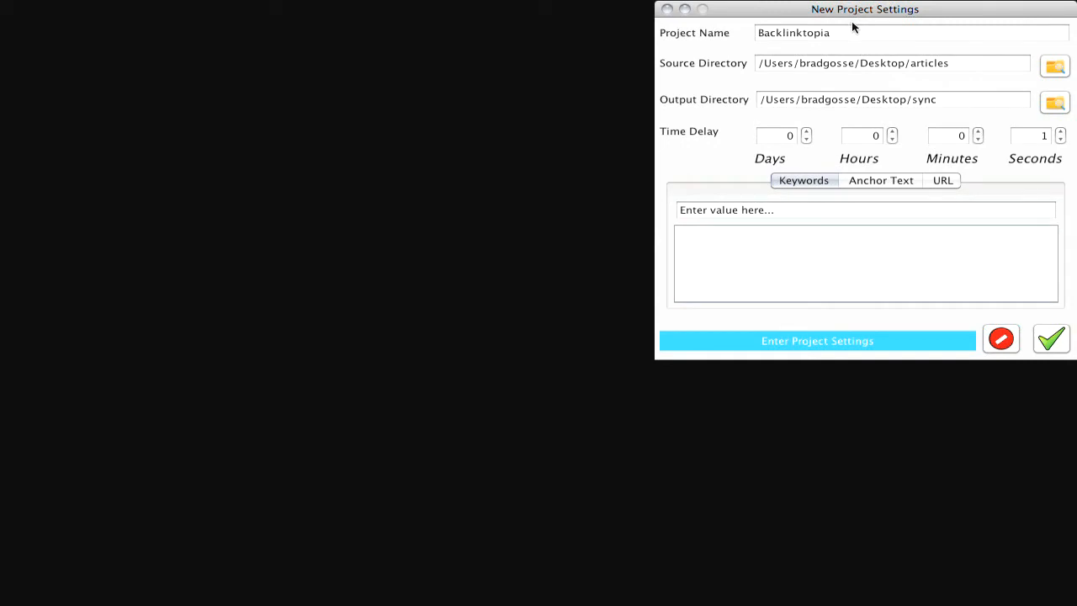
pyautogui.moveTo(846, 37)
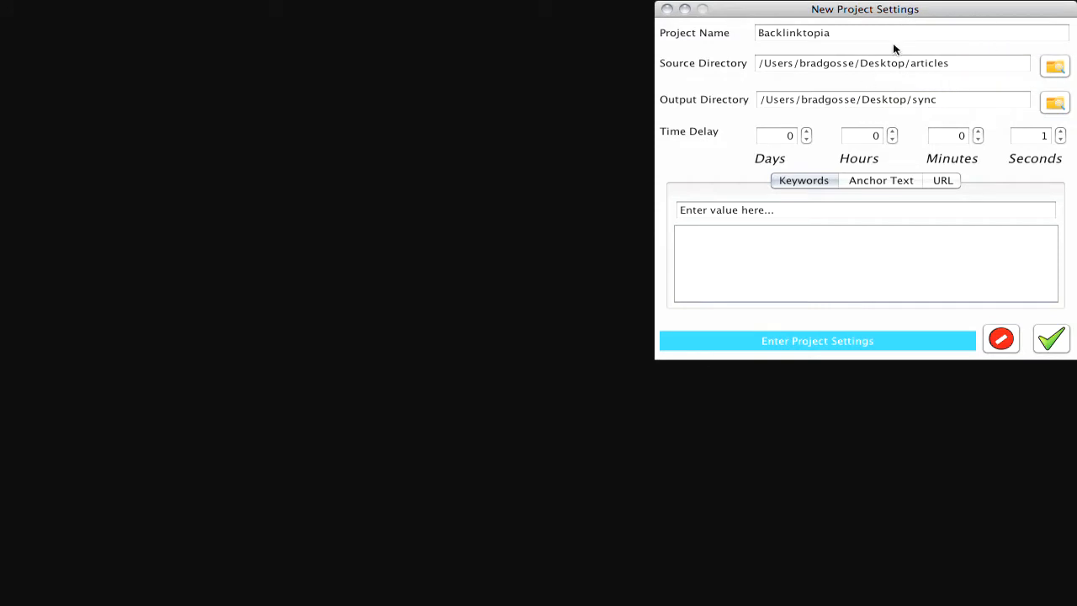
pyautogui.moveTo(905, 15)
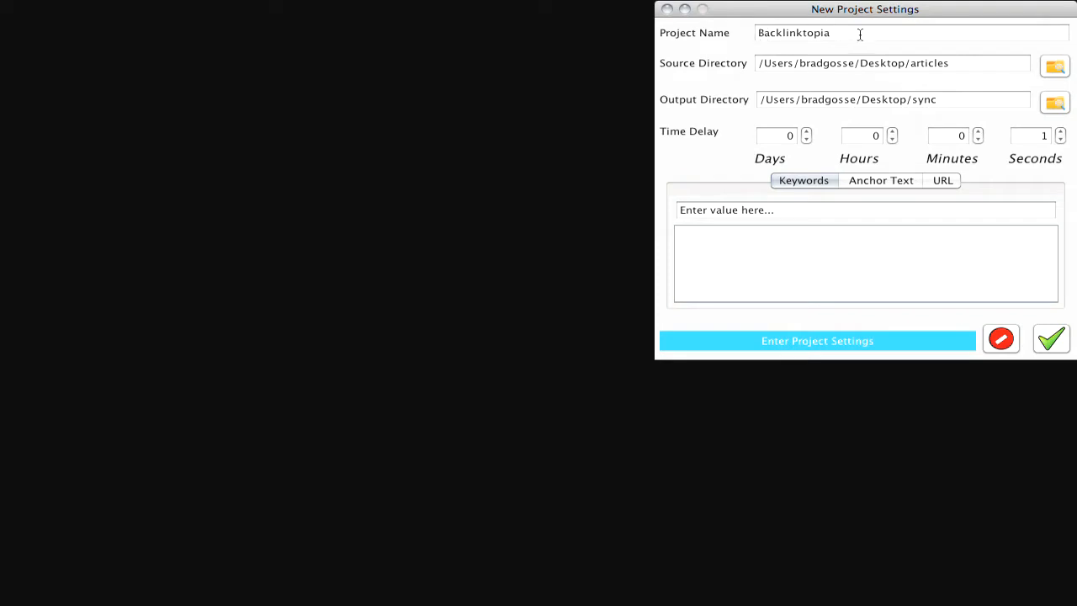
pyautogui.moveTo(945, 57)
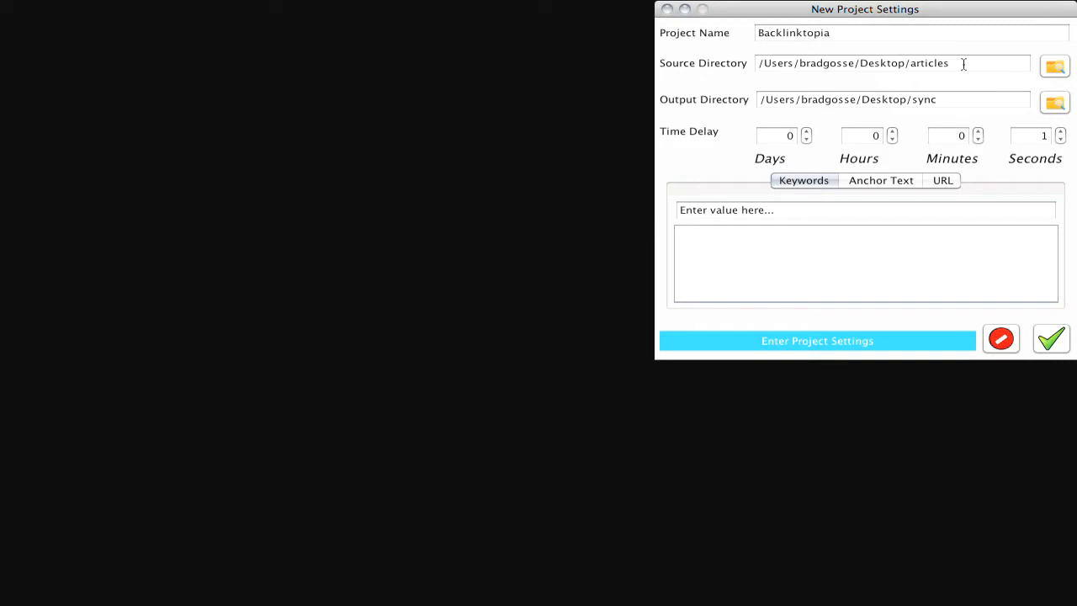
pyautogui.moveTo(961, 64)
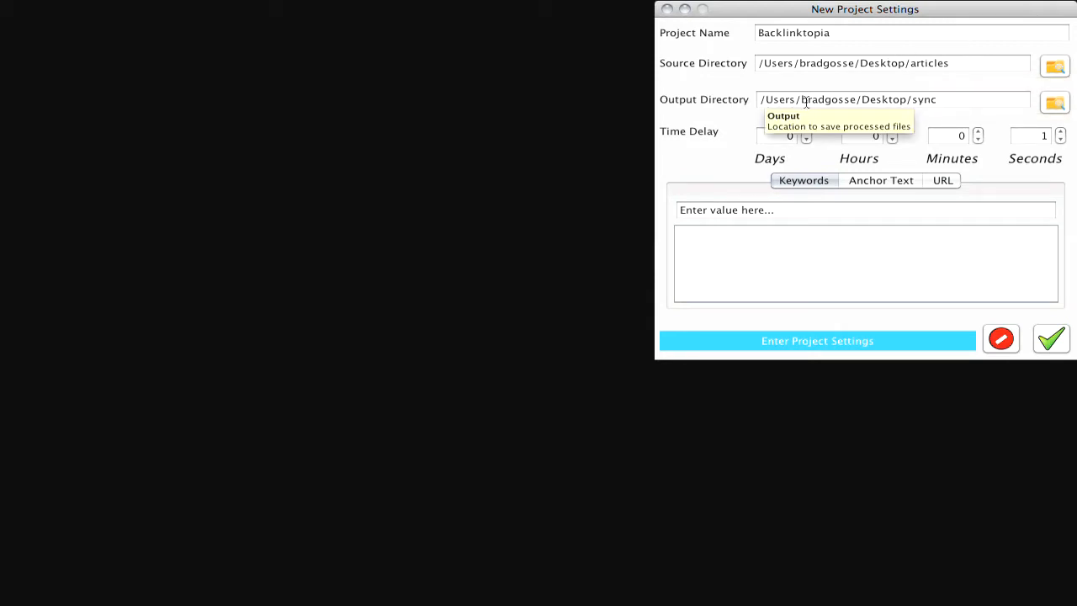
pyautogui.moveTo(925, 101)
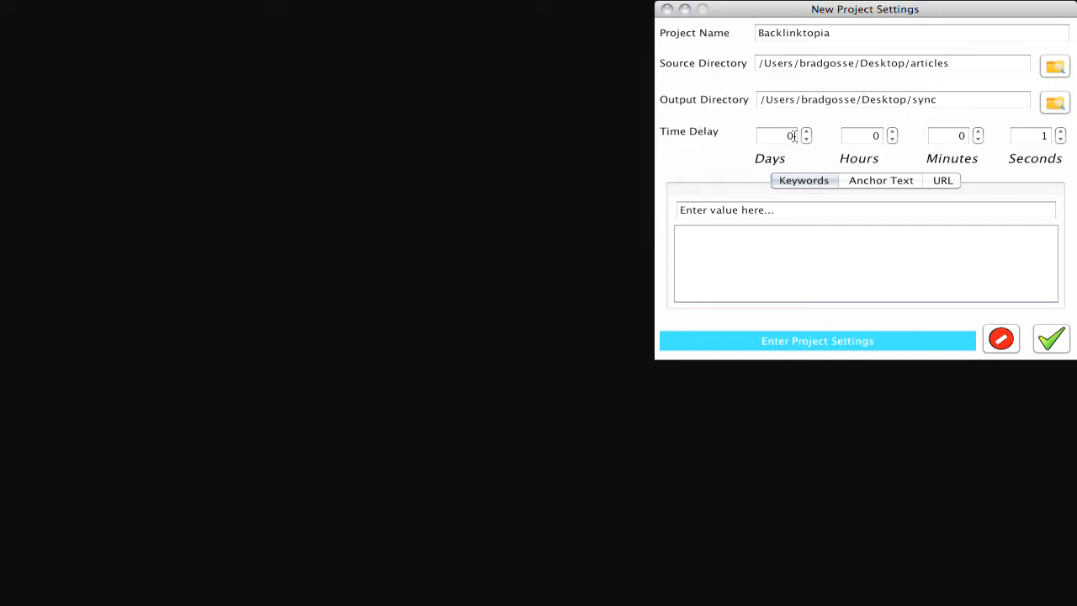
pyautogui.moveTo(780, 135)
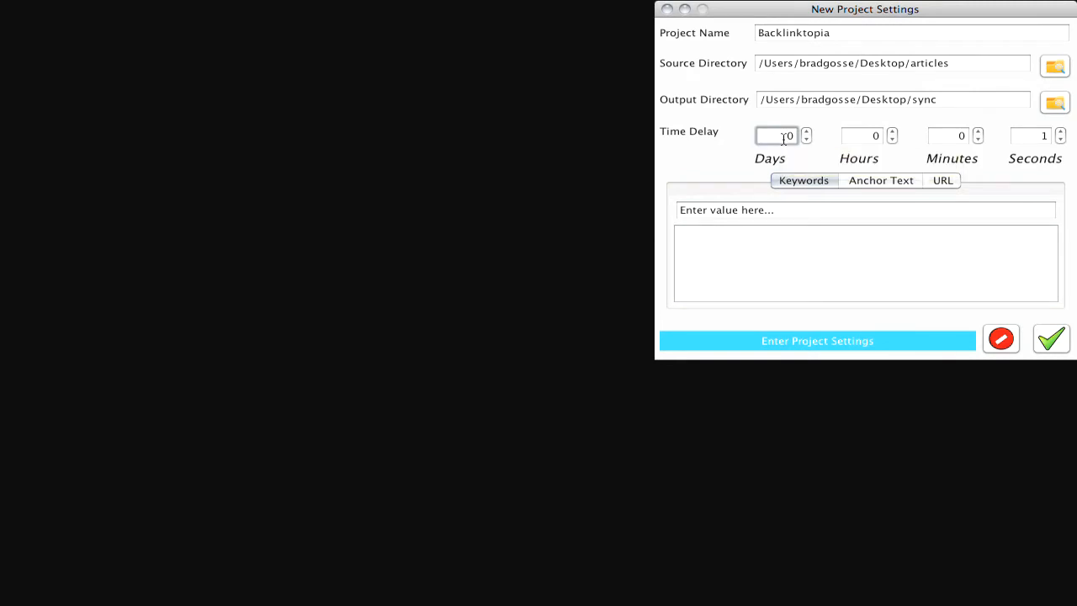
# Step: Select the delay's days and hours values and enter the keyword 'marketing'
pyautogui.click(778, 135)
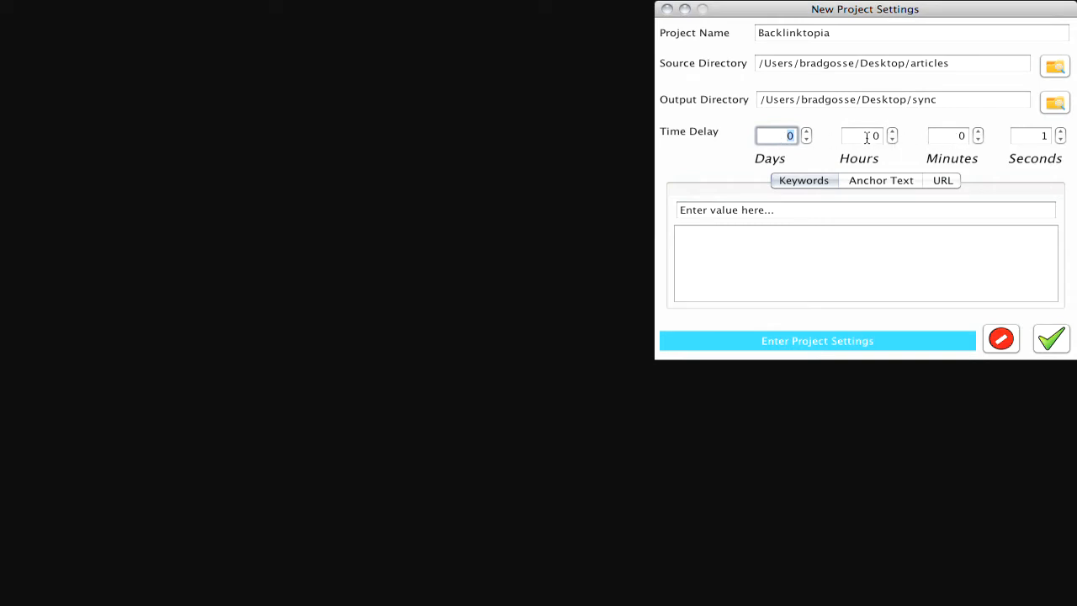
pyautogui.click(863, 136)
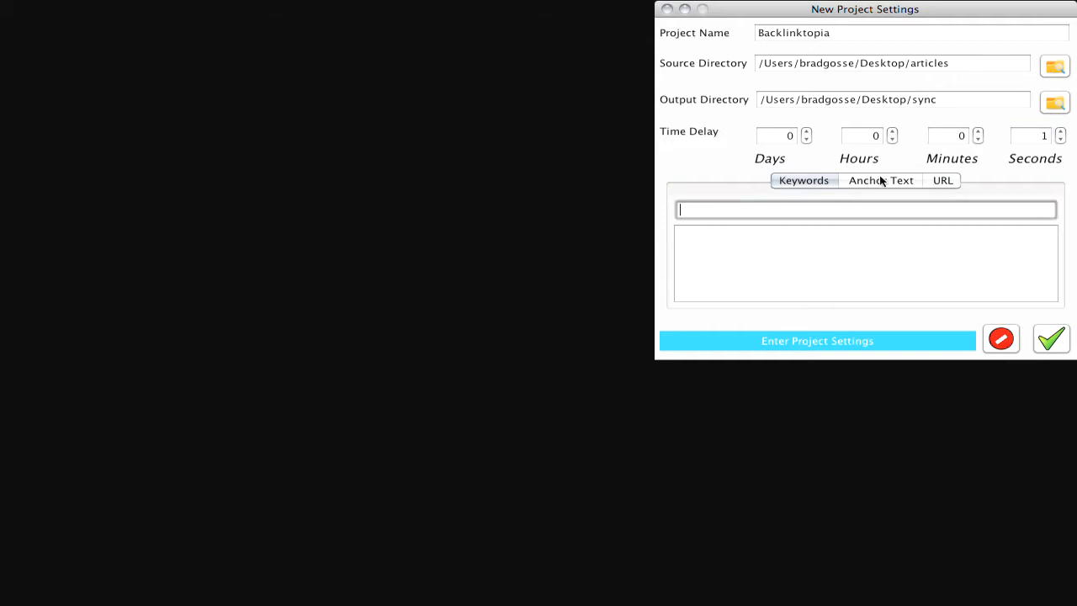
pyautogui.moveTo(768, 212)
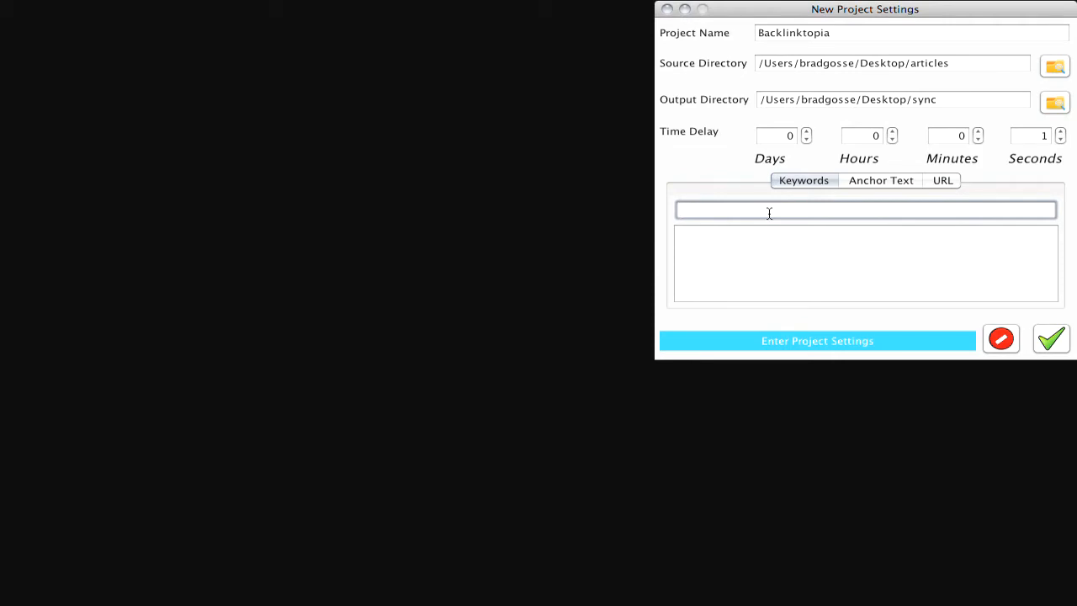
pyautogui.write('mark')
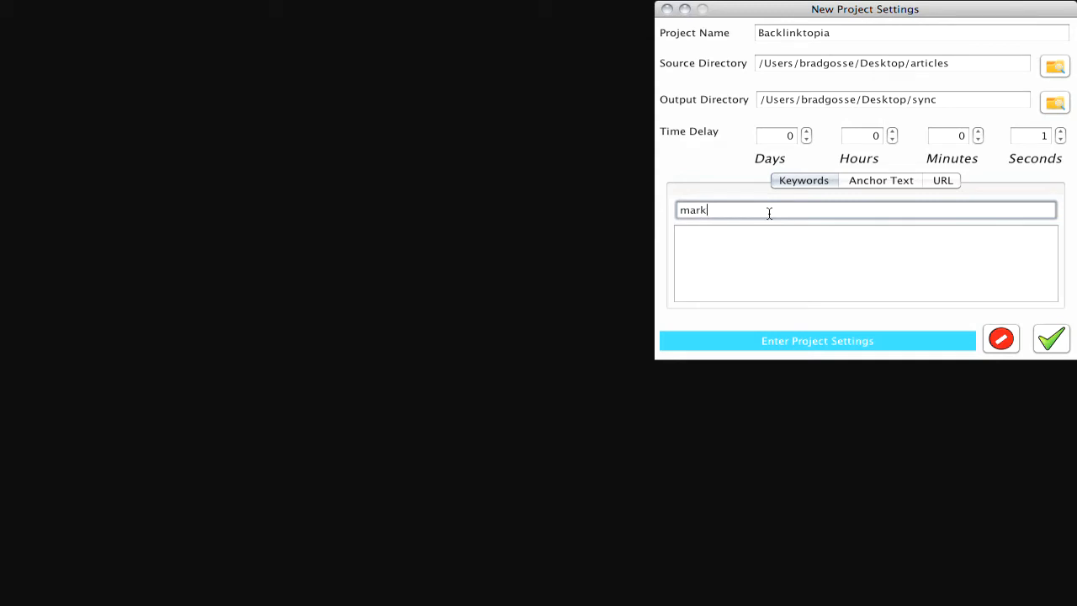
pyautogui.write('eting')
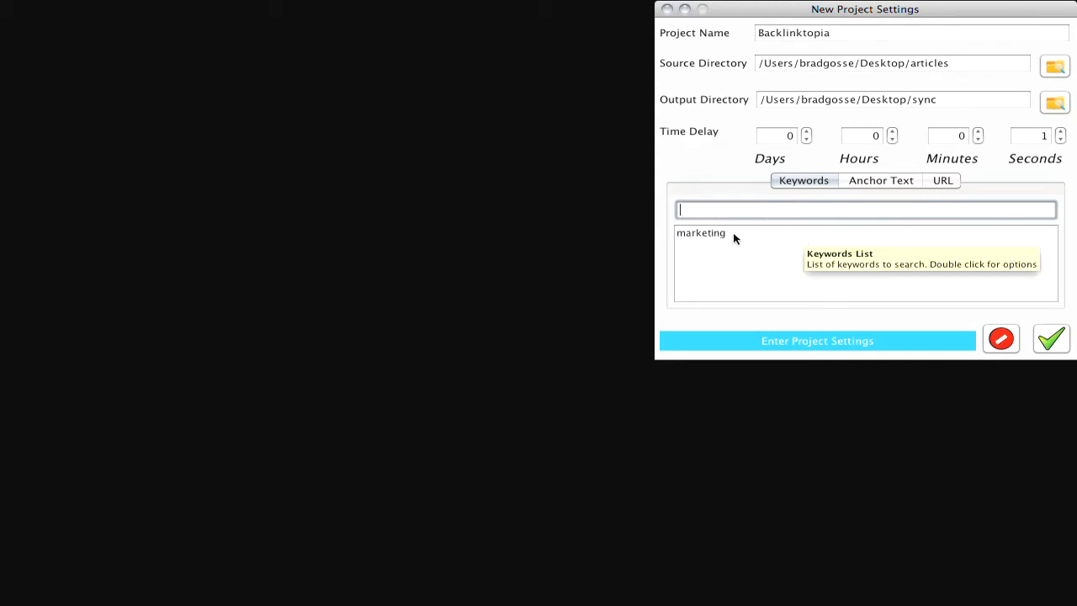
# Step: Add anchor text 'internet marketing' and the URL bradgosse.com/ to the list
pyautogui.click(881, 181)
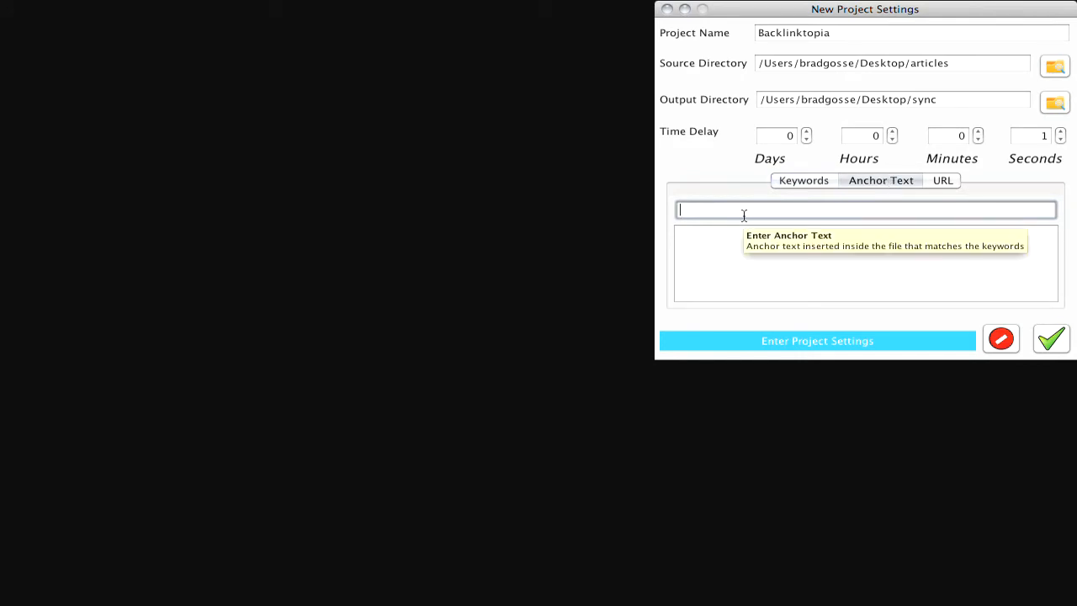
pyautogui.write('internet')
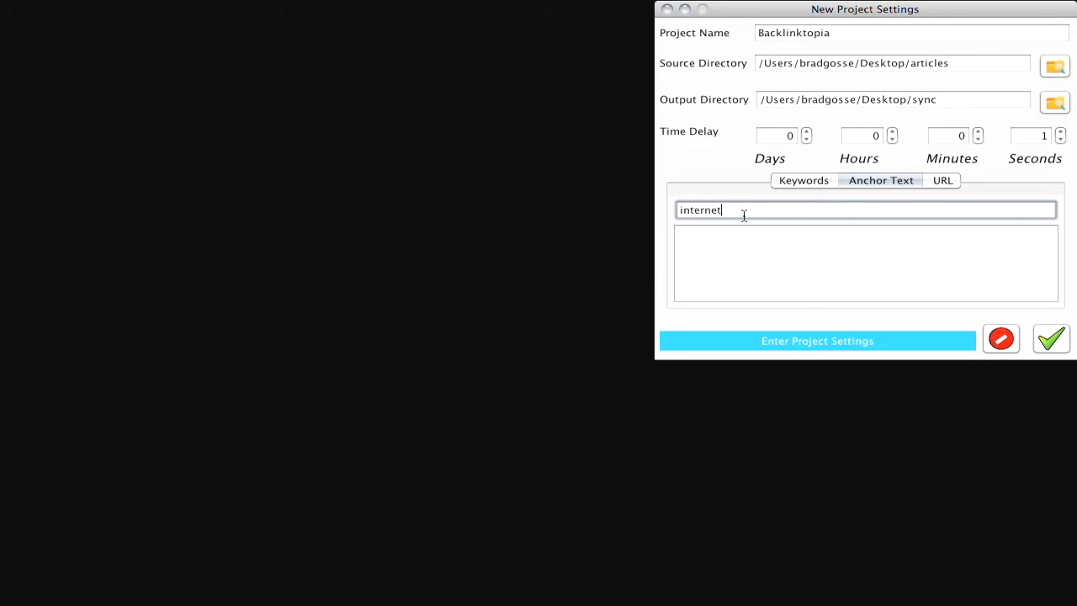
pyautogui.write('marketi')
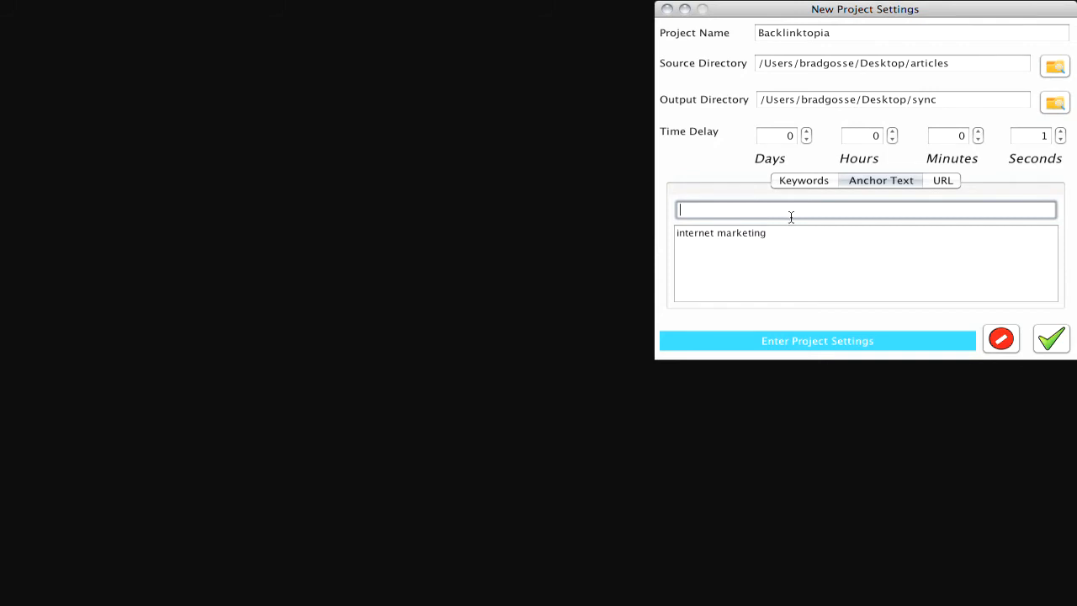
pyautogui.click(941, 180)
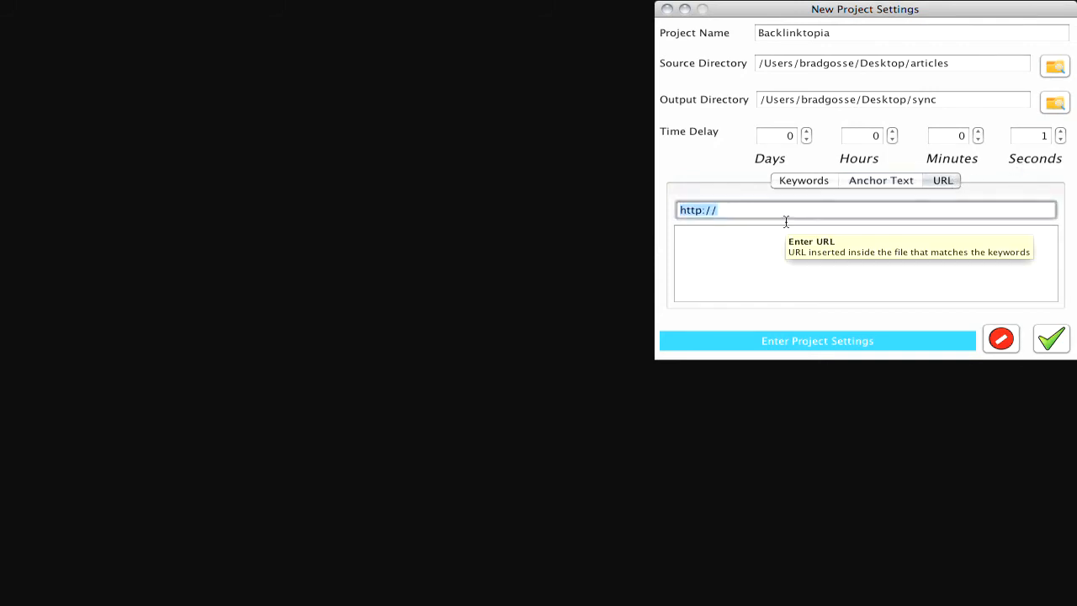
pyautogui.write('br')
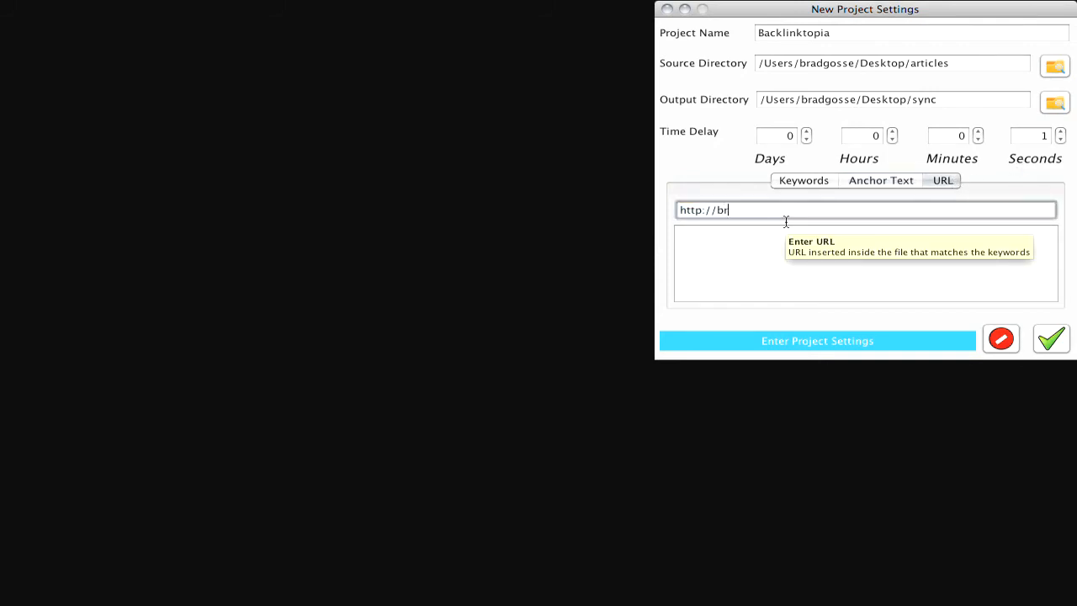
pyautogui.write('adgosse.com')
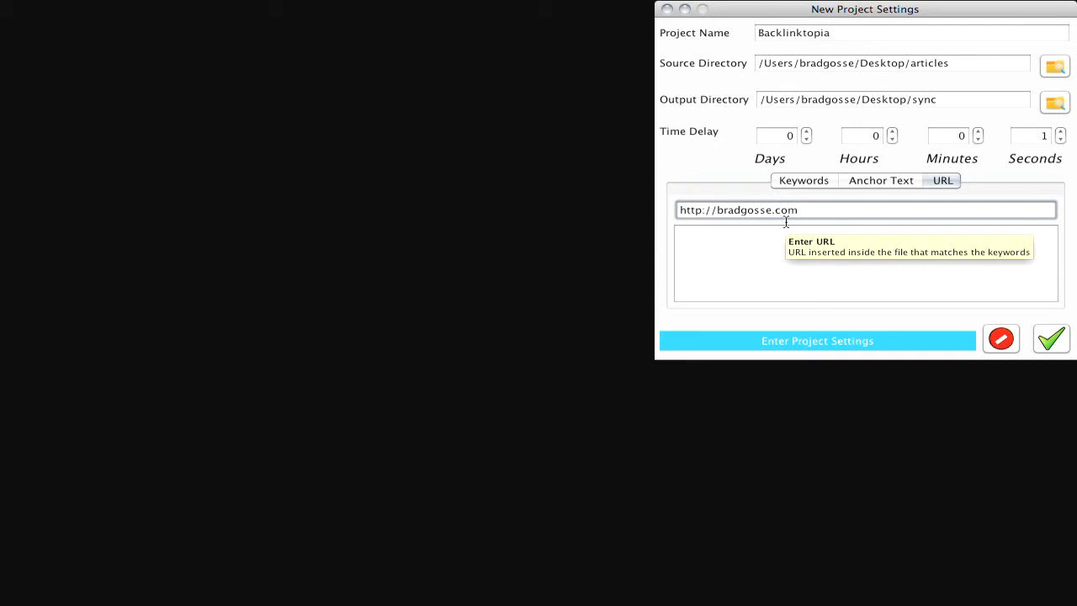
pyautogui.write('/')
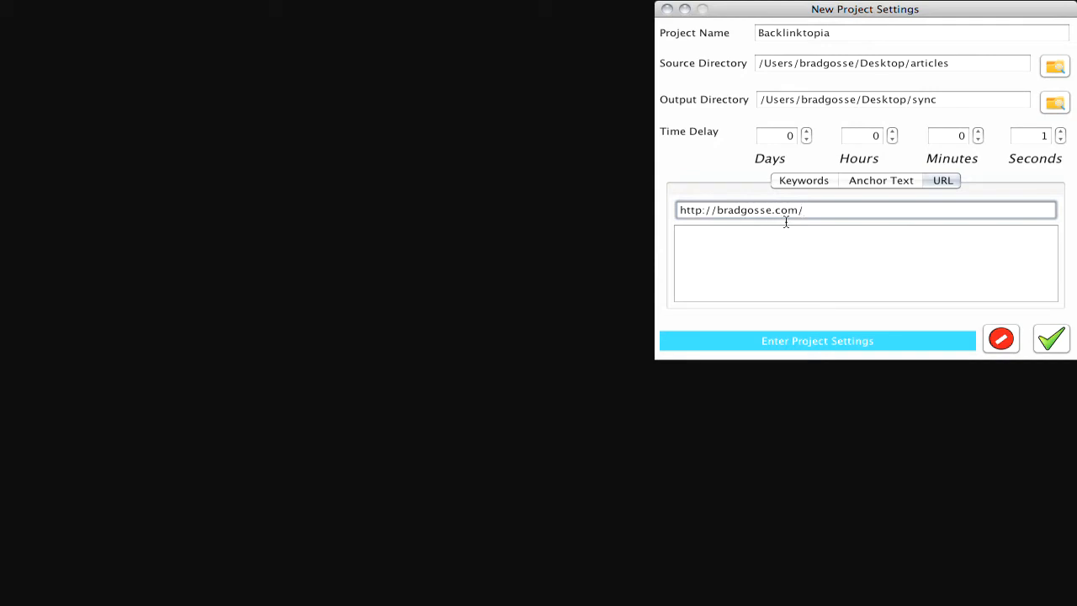
pyautogui.click(1051, 338)
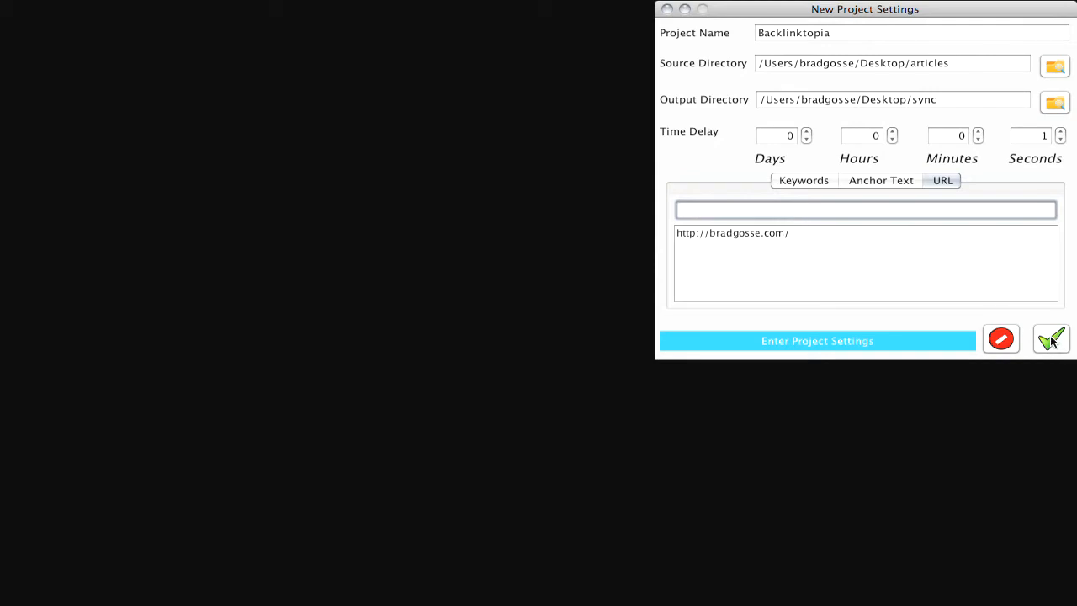
pyautogui.click(1051, 339)
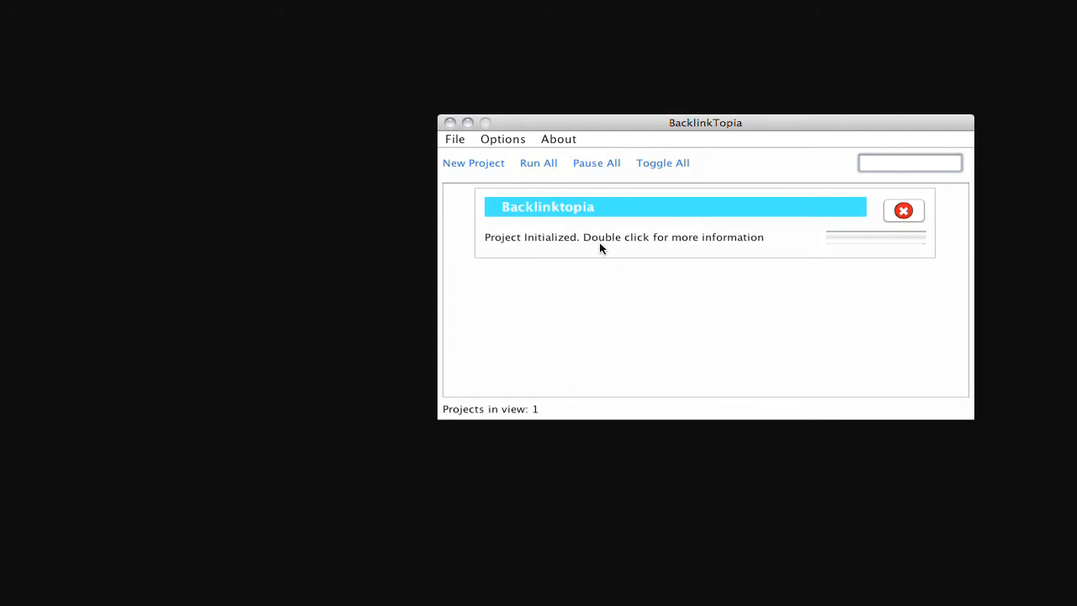
pyautogui.click(910, 163)
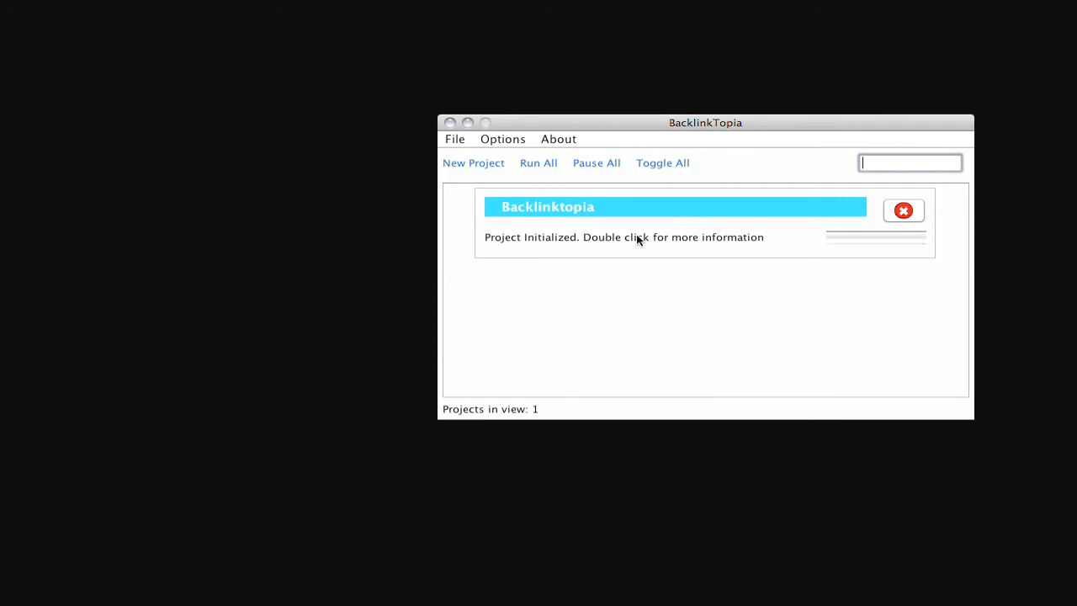
pyautogui.rightClick(637, 239)
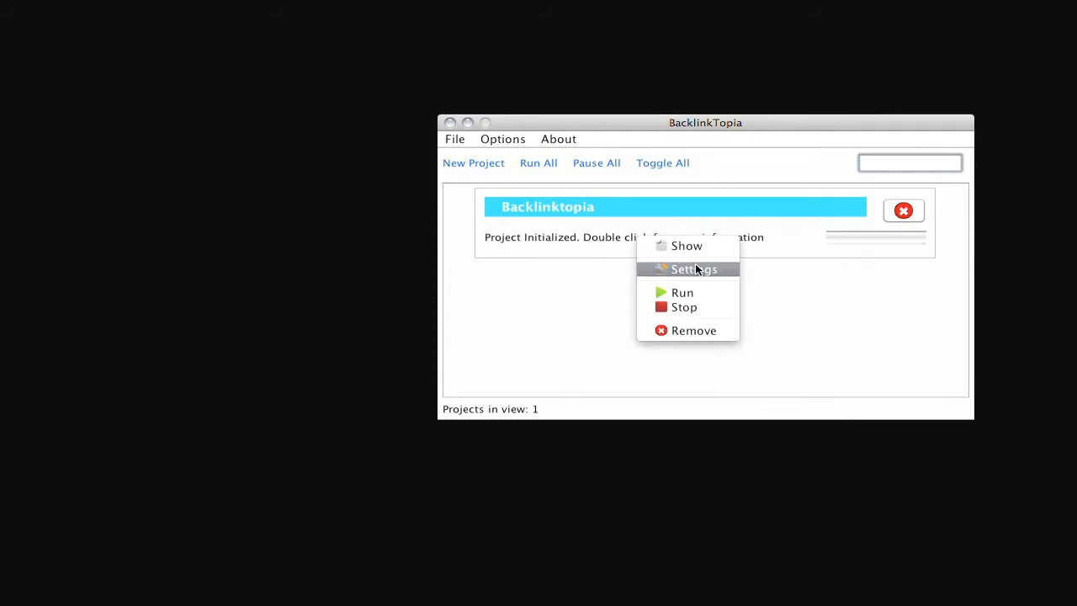
pyautogui.moveTo(687, 246)
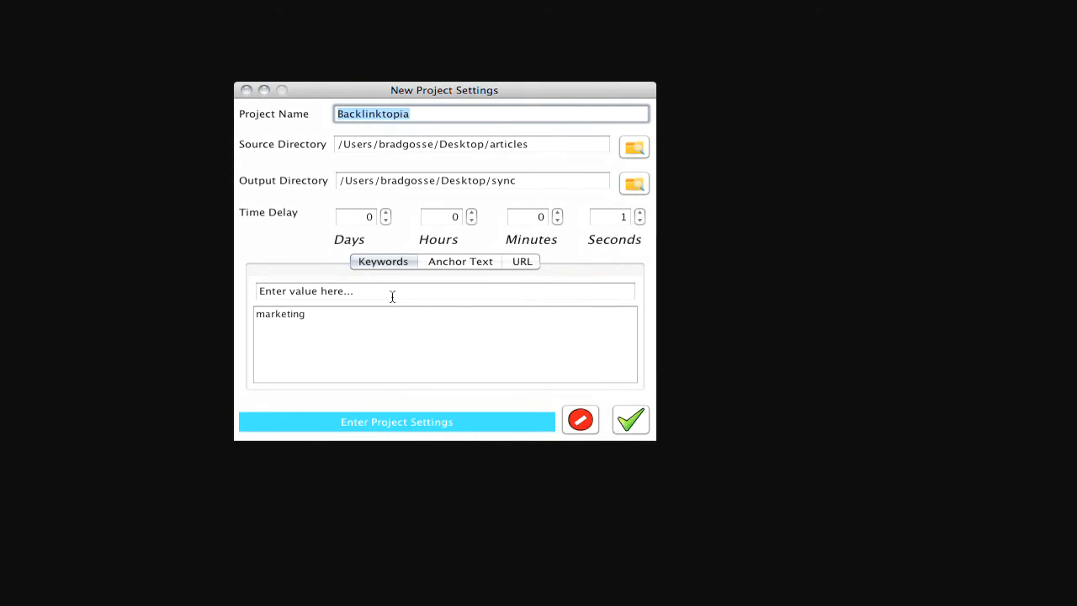
pyautogui.click(521, 261)
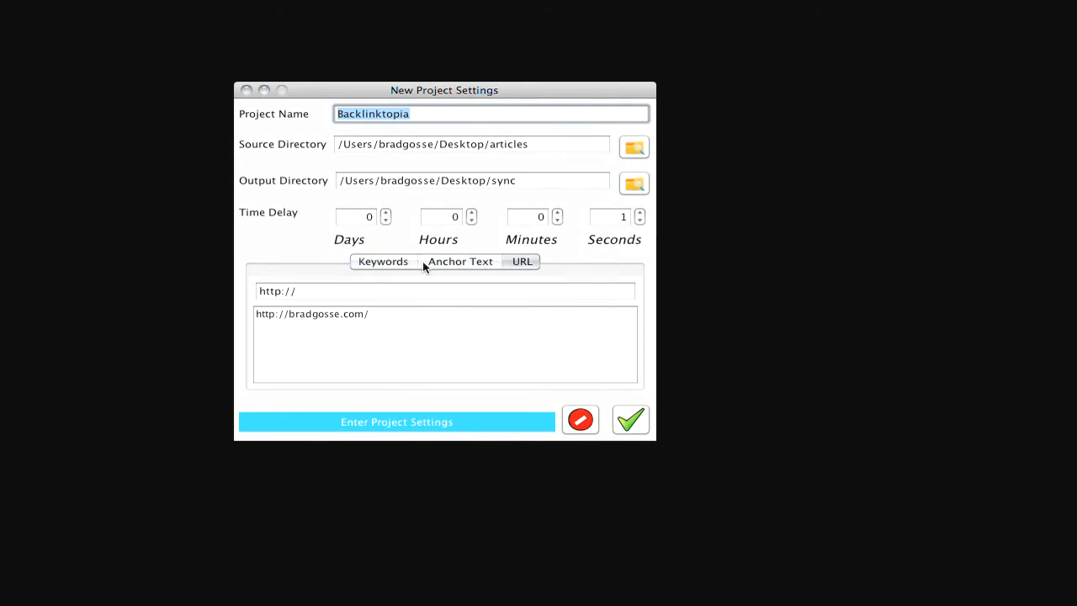
pyautogui.click(629, 419)
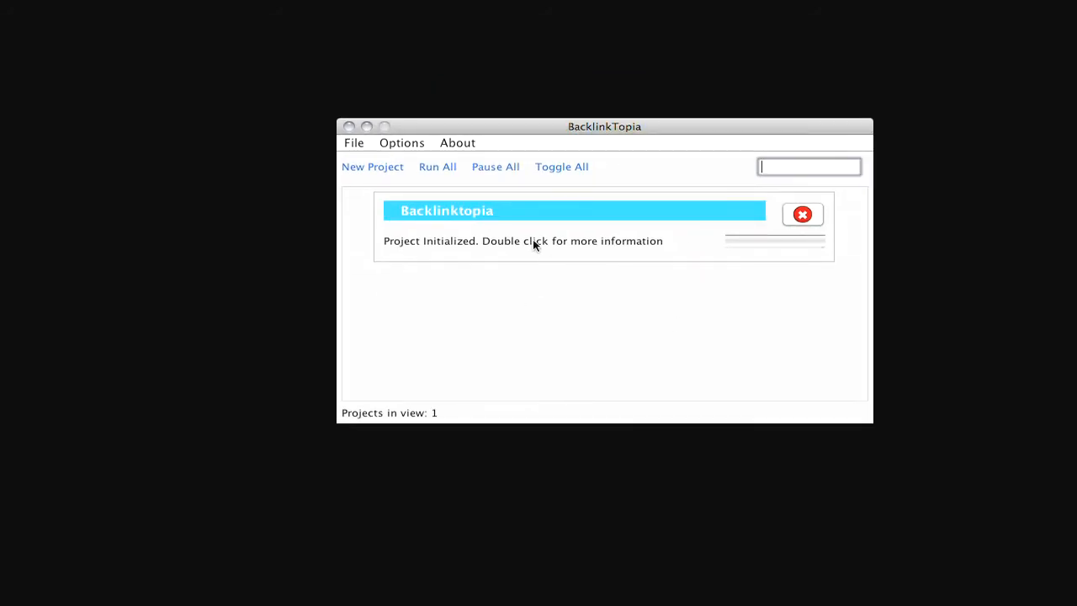
pyautogui.rightClick(533, 244)
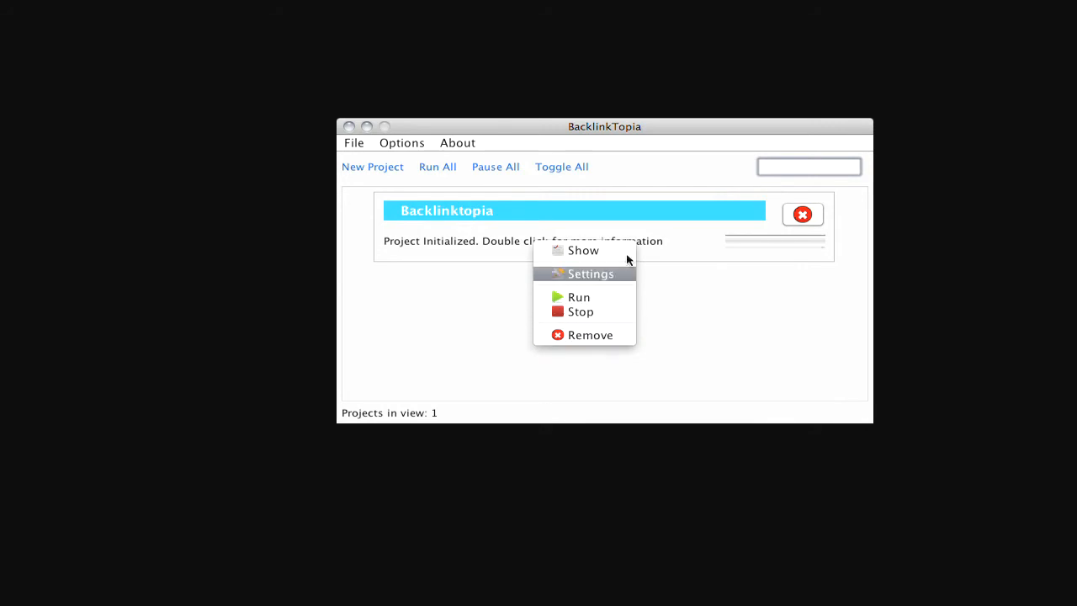
# Step: Show the project beside the articles folder, start it, and select the Affiliate_Marketing_Commissions PDF
pyautogui.click(590, 273)
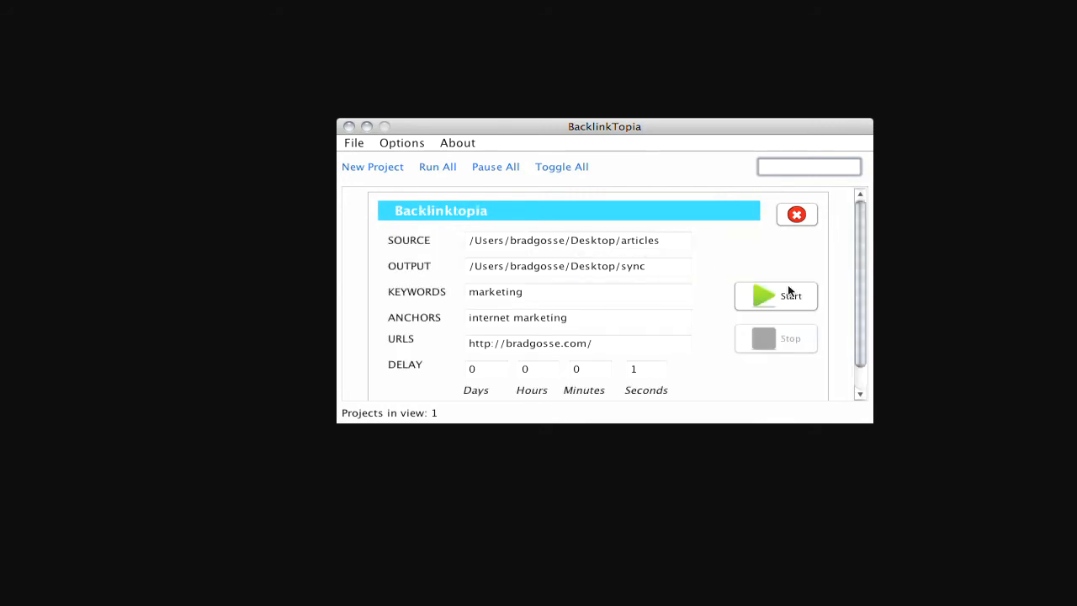
pyautogui.moveTo(604, 126); pyautogui.dragTo(805, 9)
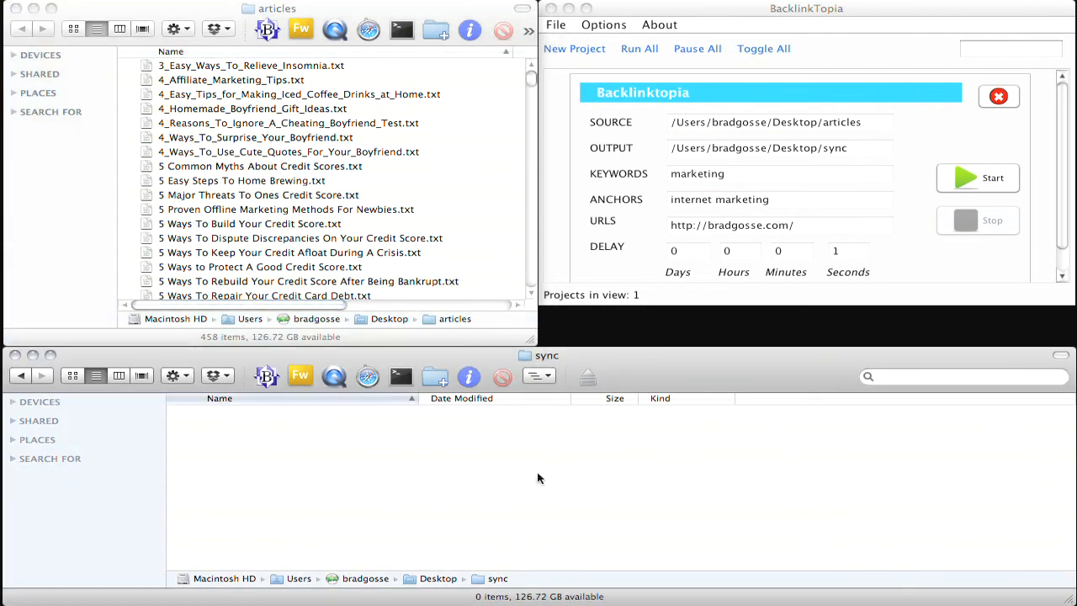
pyautogui.click(1010, 48)
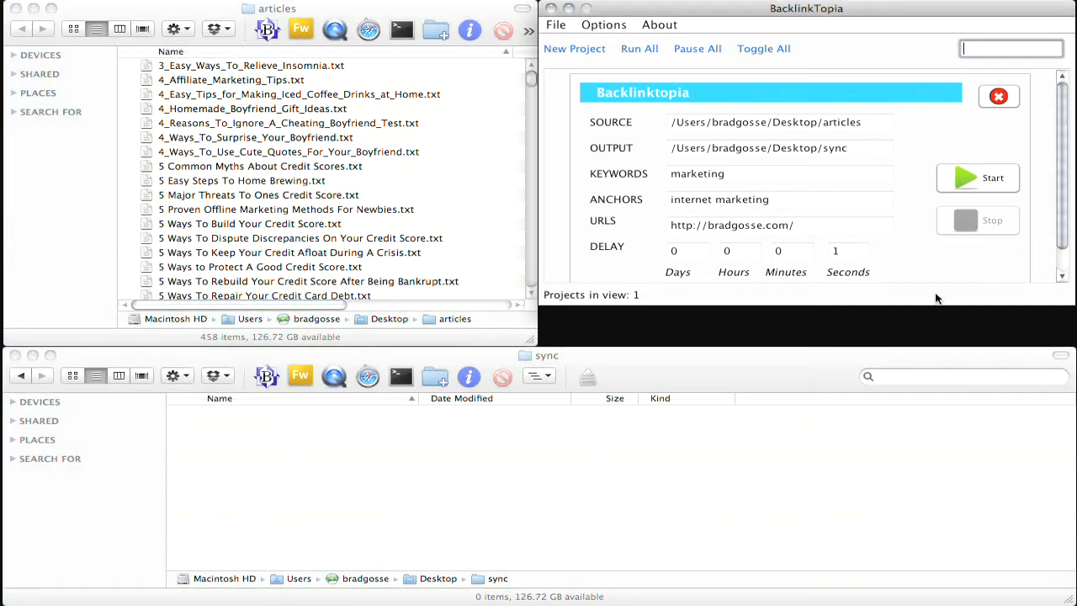
pyautogui.click(978, 177)
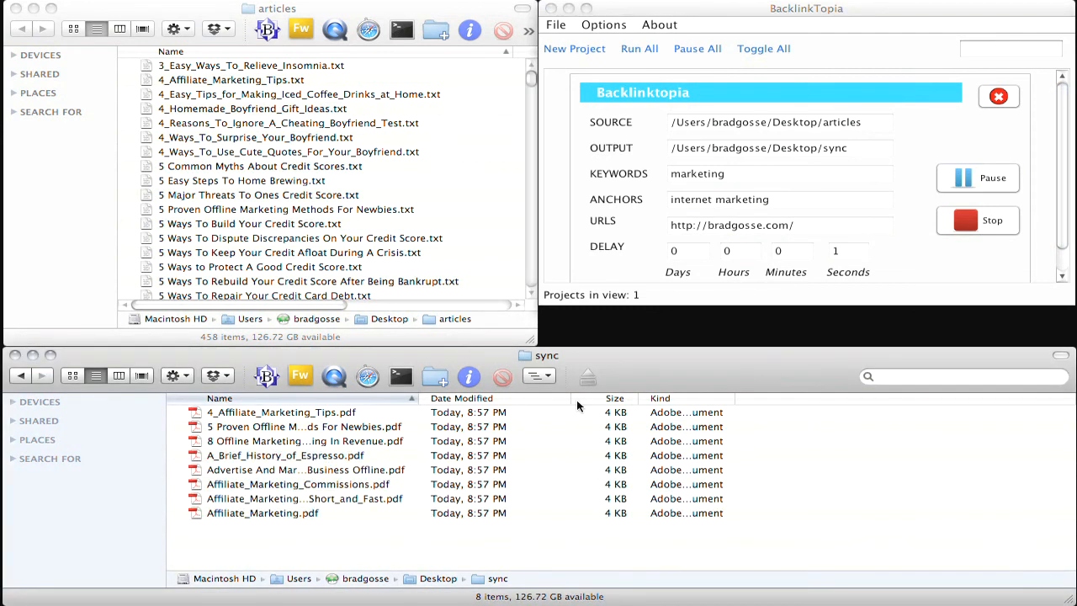
pyautogui.click(285, 456)
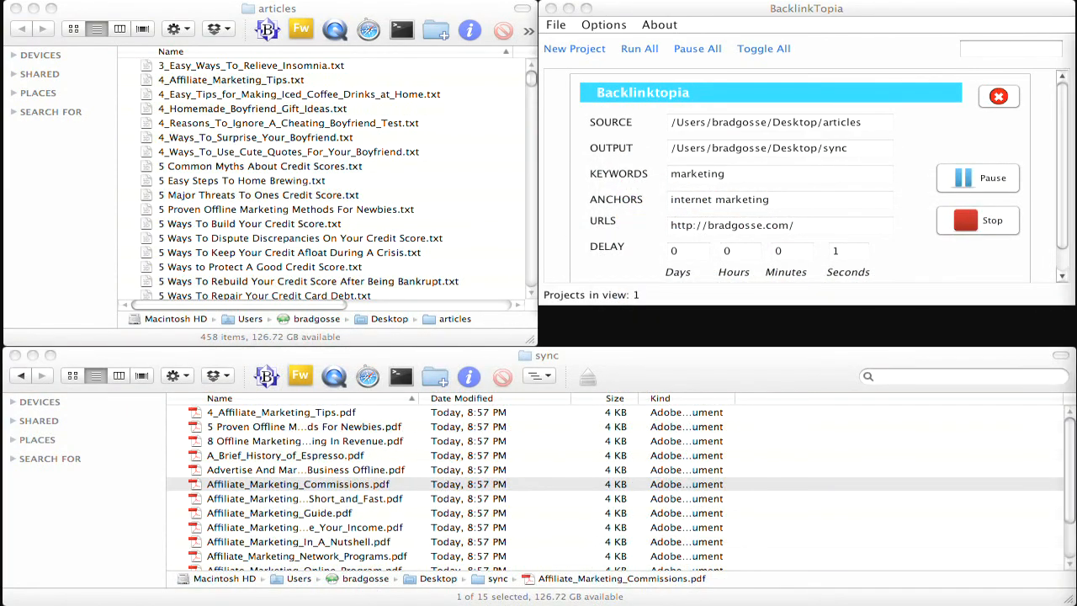
pyautogui.doubleClick(297, 484)
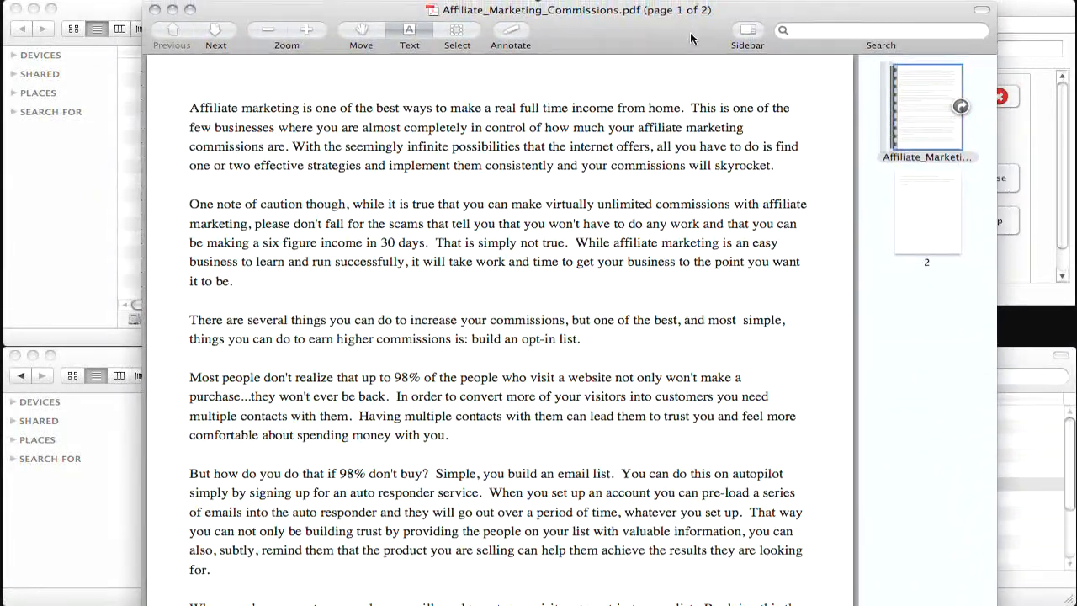
pyautogui.click(270, 28)
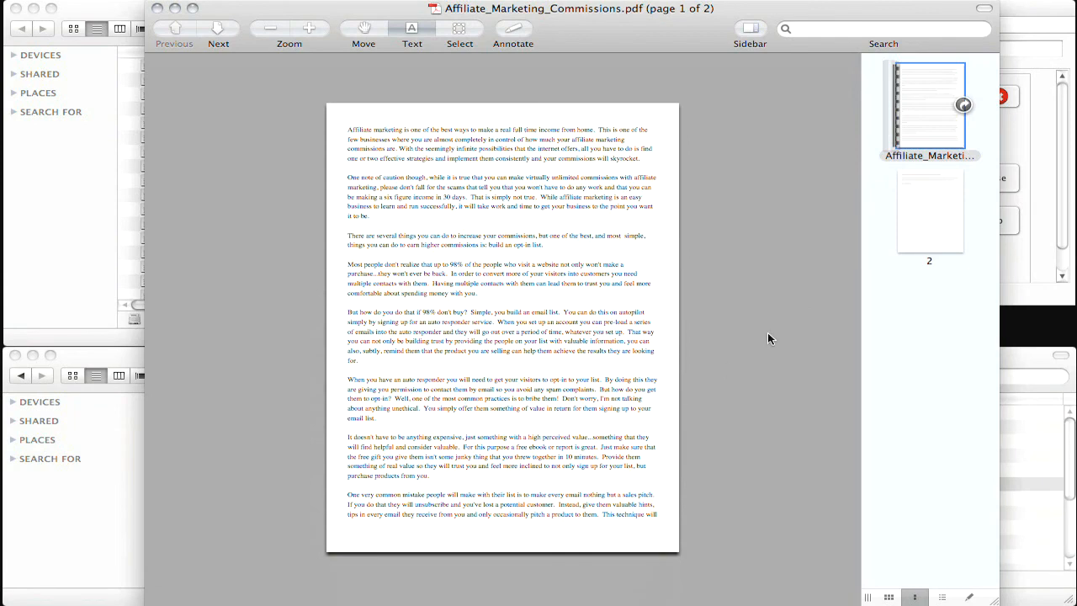
pyautogui.scroll(-3)
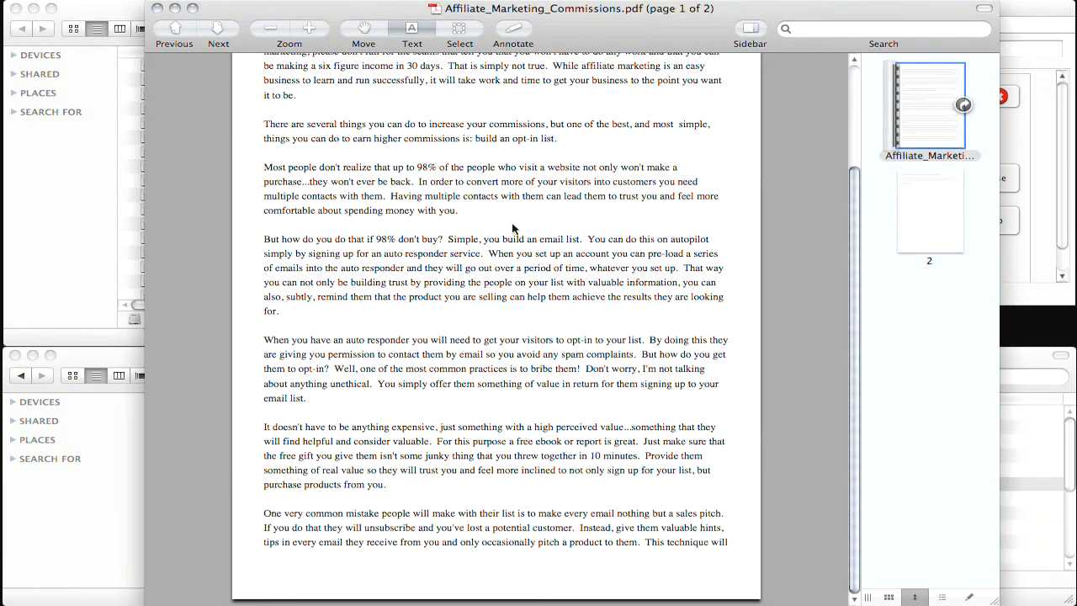
pyautogui.click(218, 33)
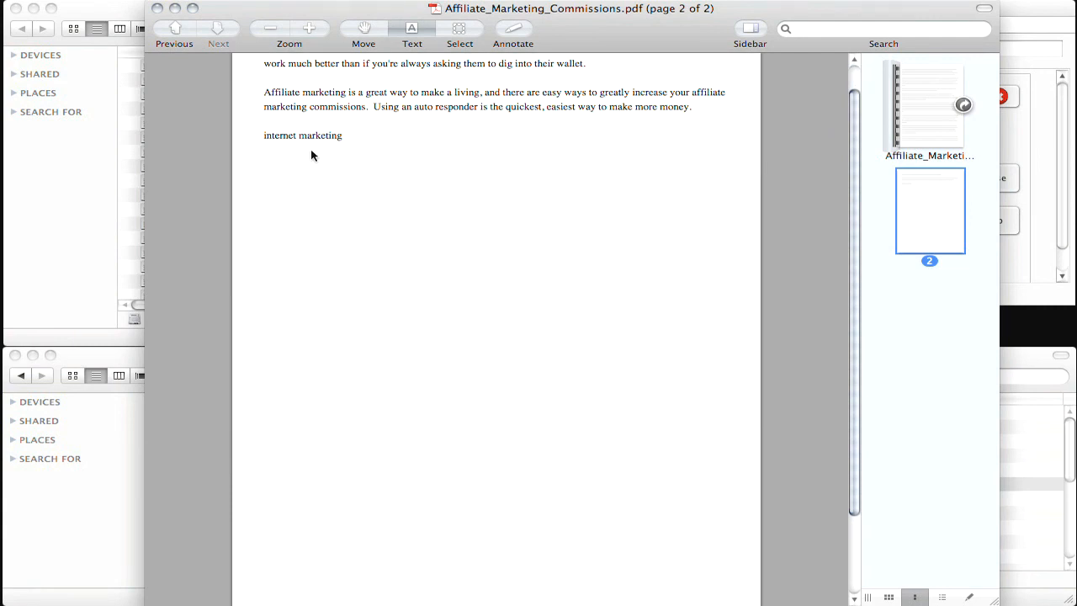
pyautogui.moveTo(303, 135)
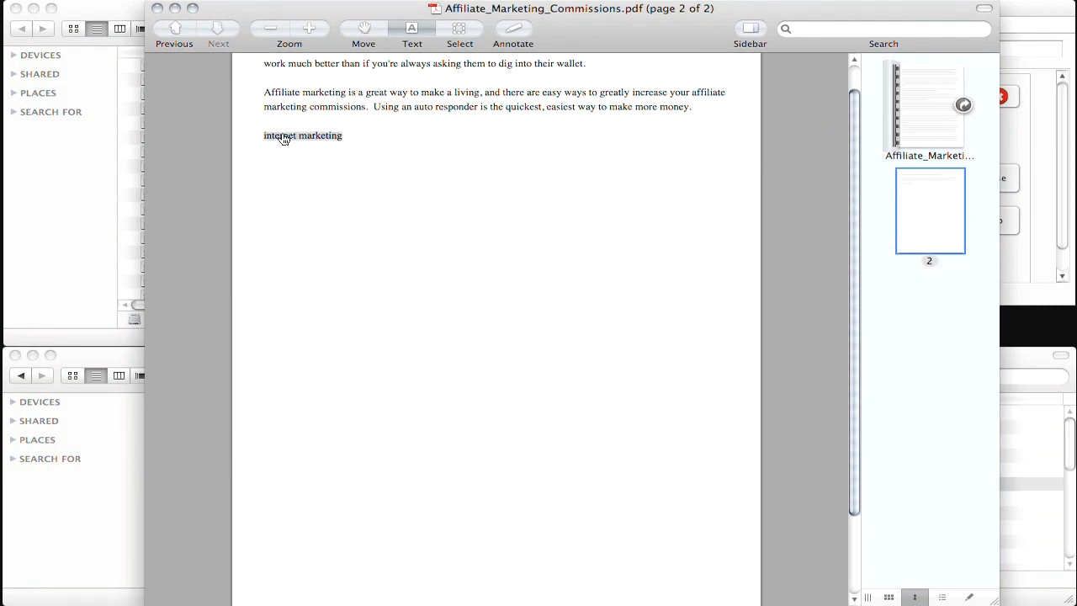
pyautogui.click(302, 135)
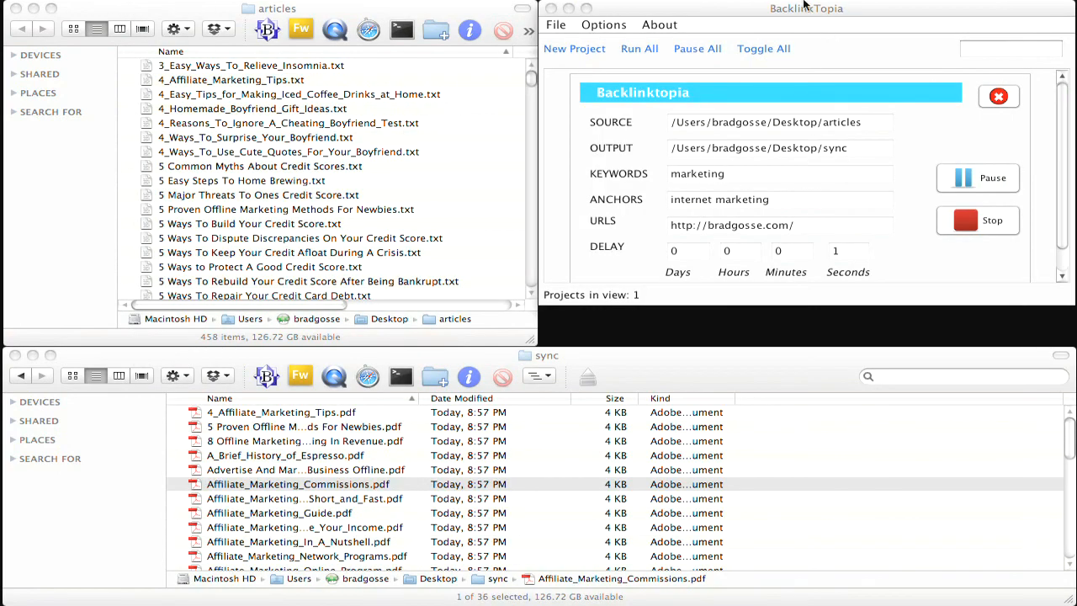
pyautogui.click(978, 220)
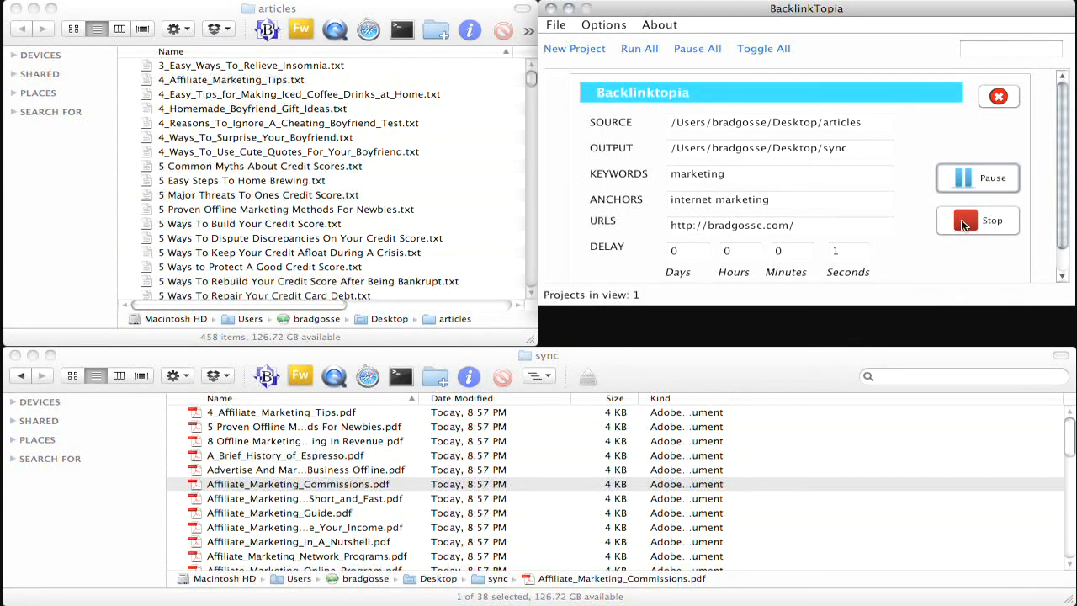